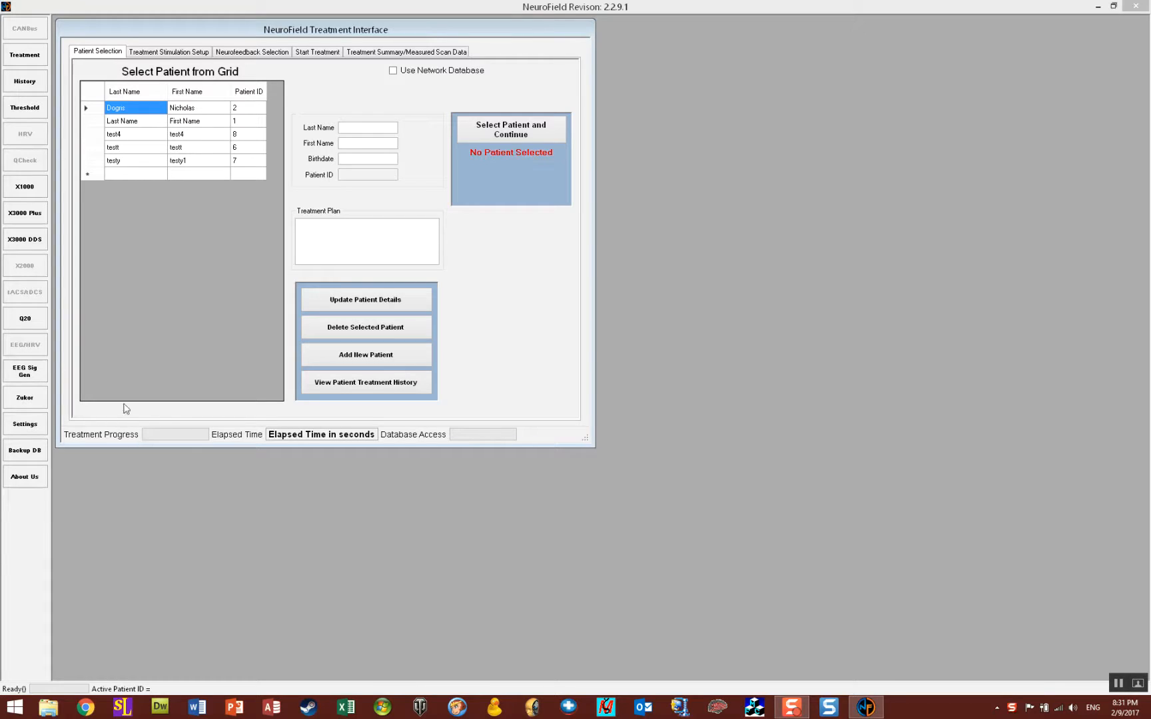
mouse_move(225, 199)
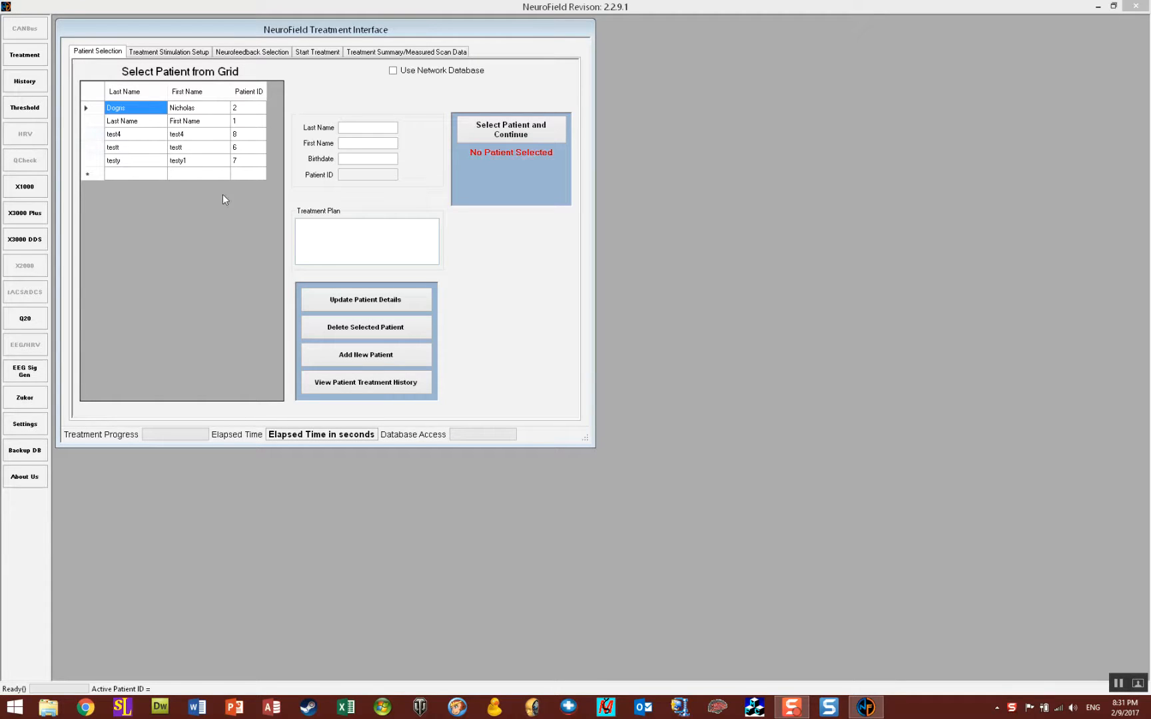
mouse_move(199, 228)
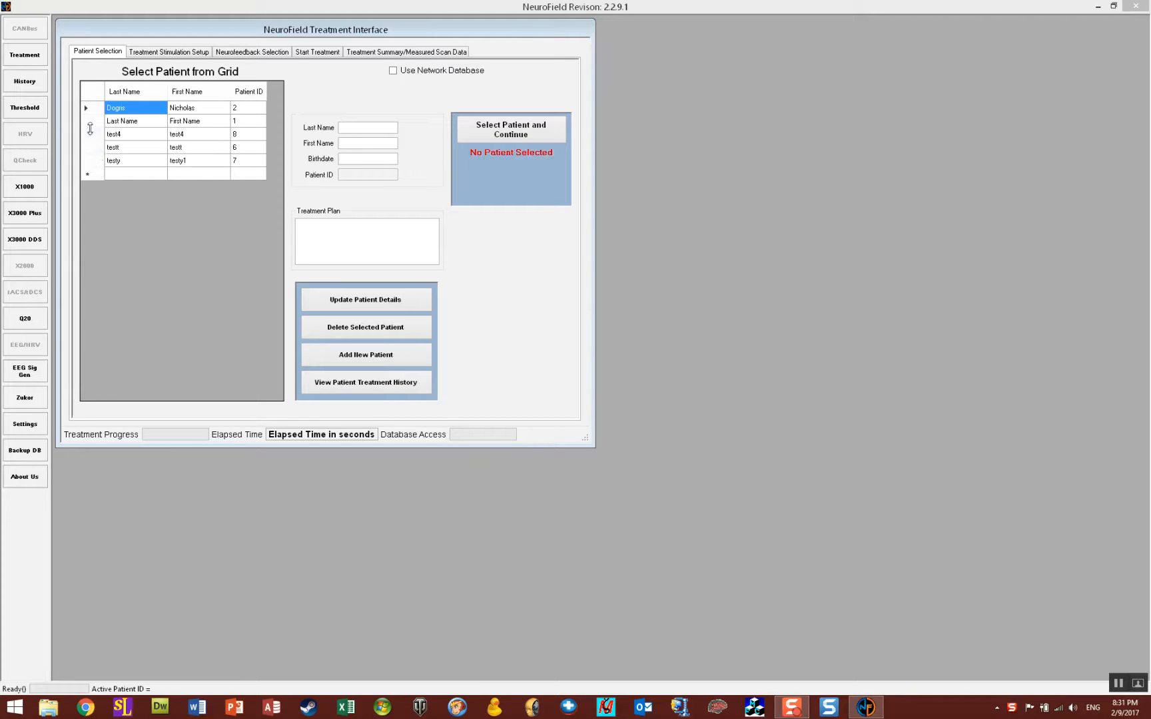
Pick patient test4 (ID 8) from the patient grid.
left_click(114, 135)
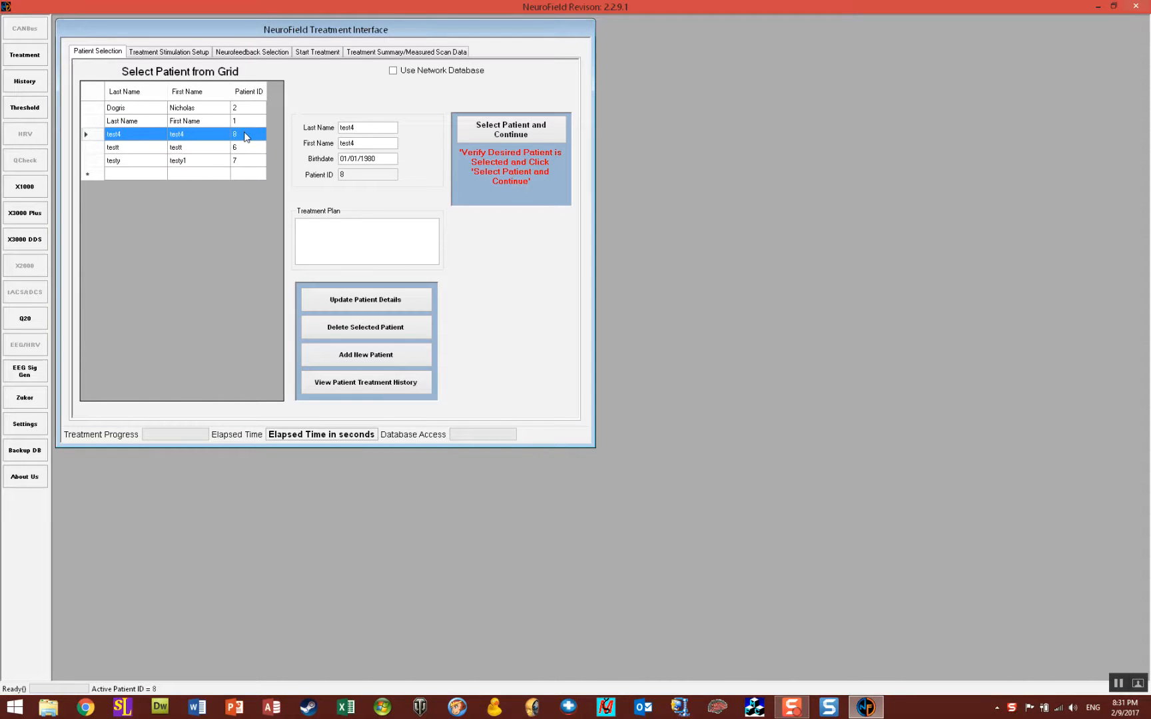
mouse_move(240, 142)
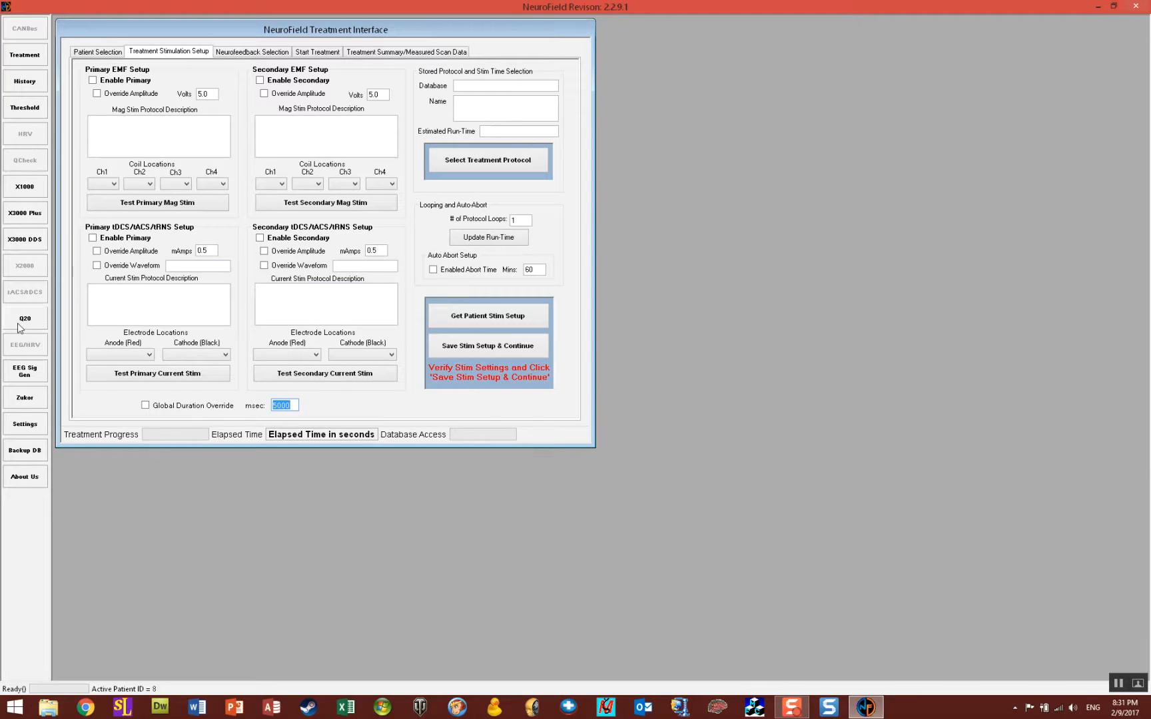
Show the Q20 EDF recording options and confirm a 1-minute record time.
left_click(24, 318)
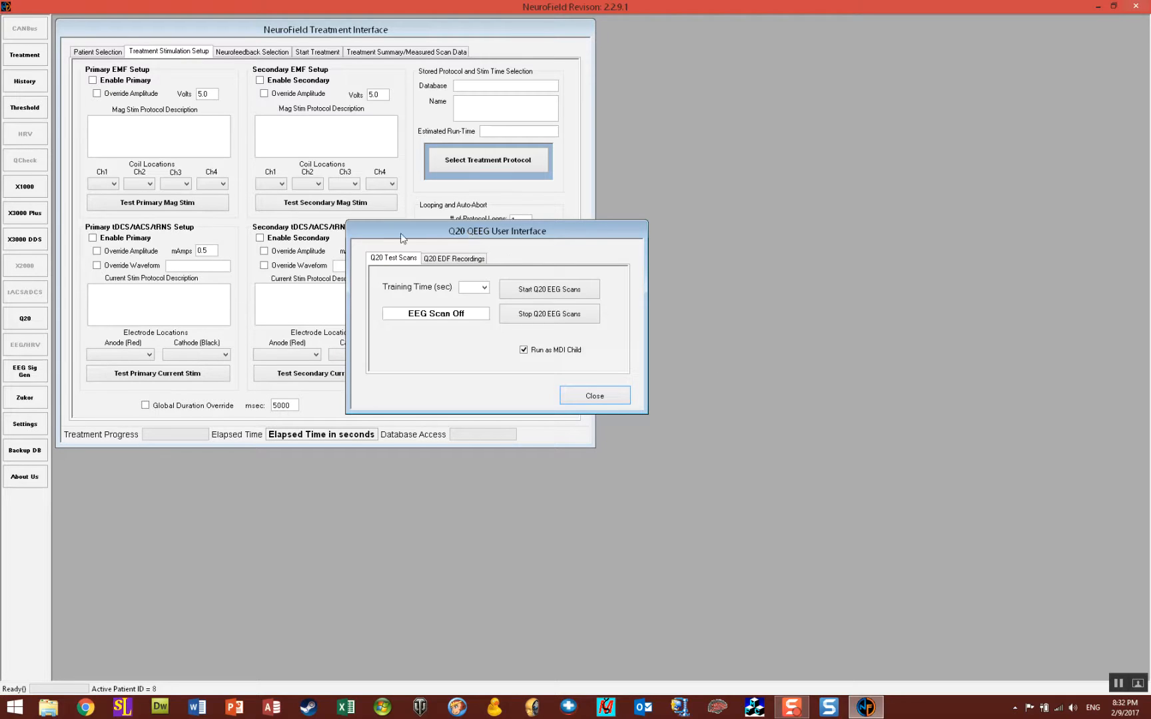
mouse_move(459, 359)
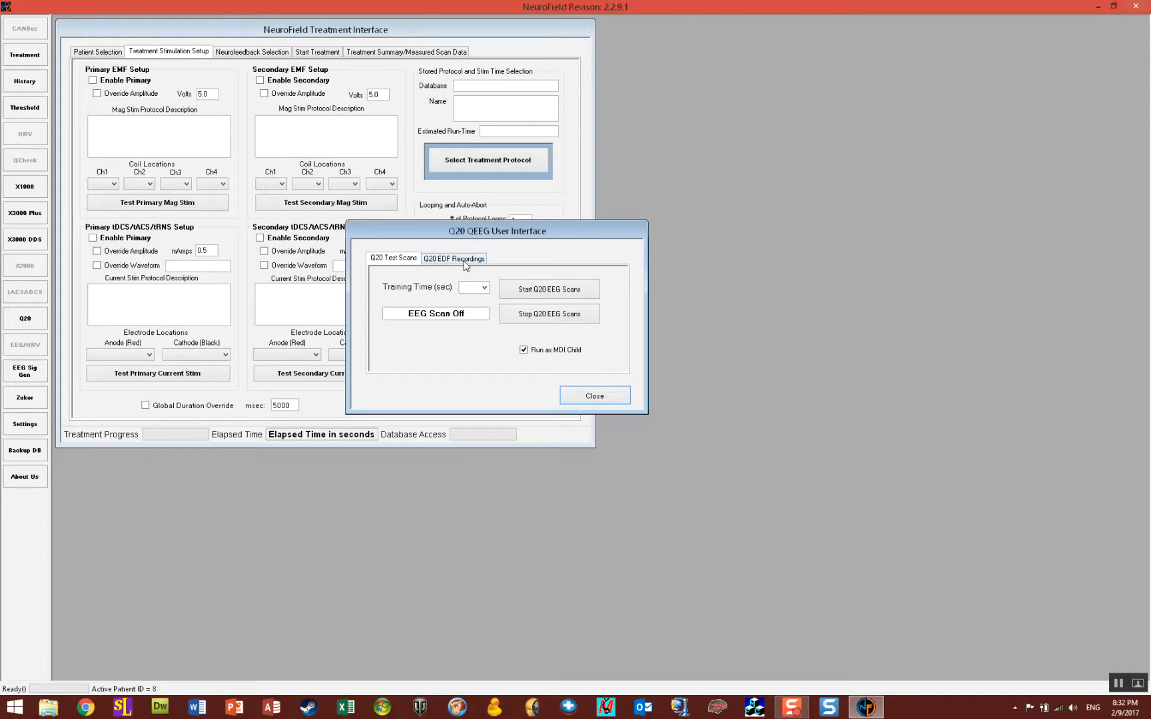
left_click(454, 257)
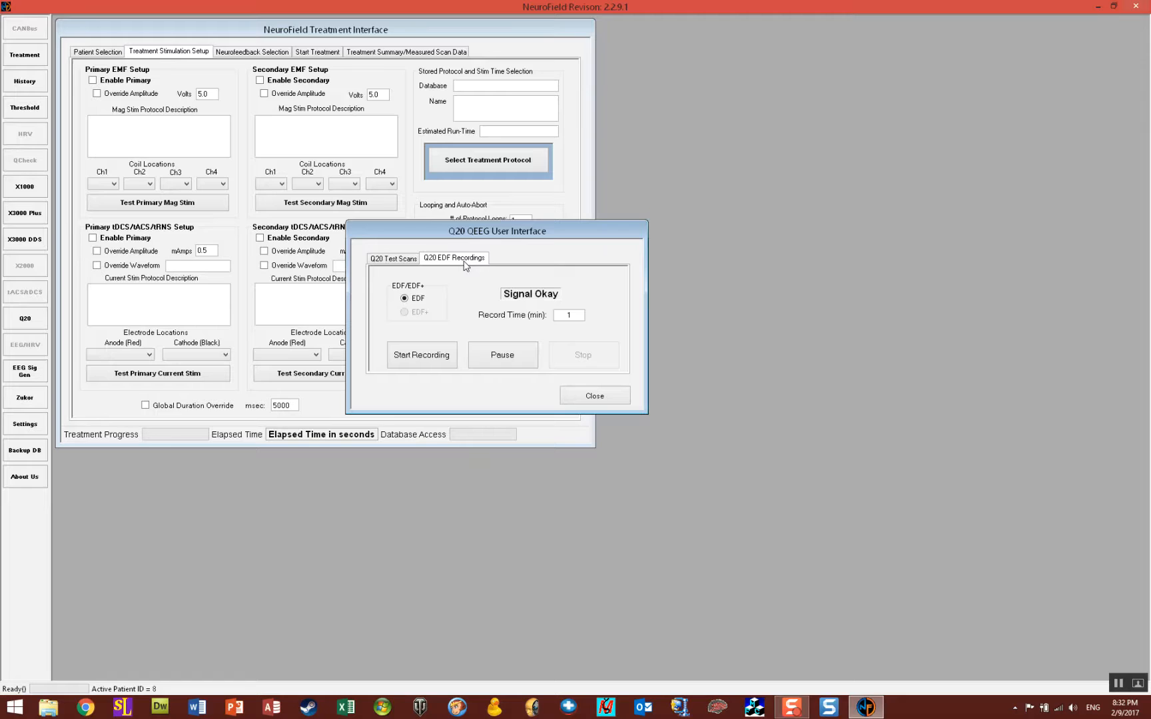
mouse_move(401, 315)
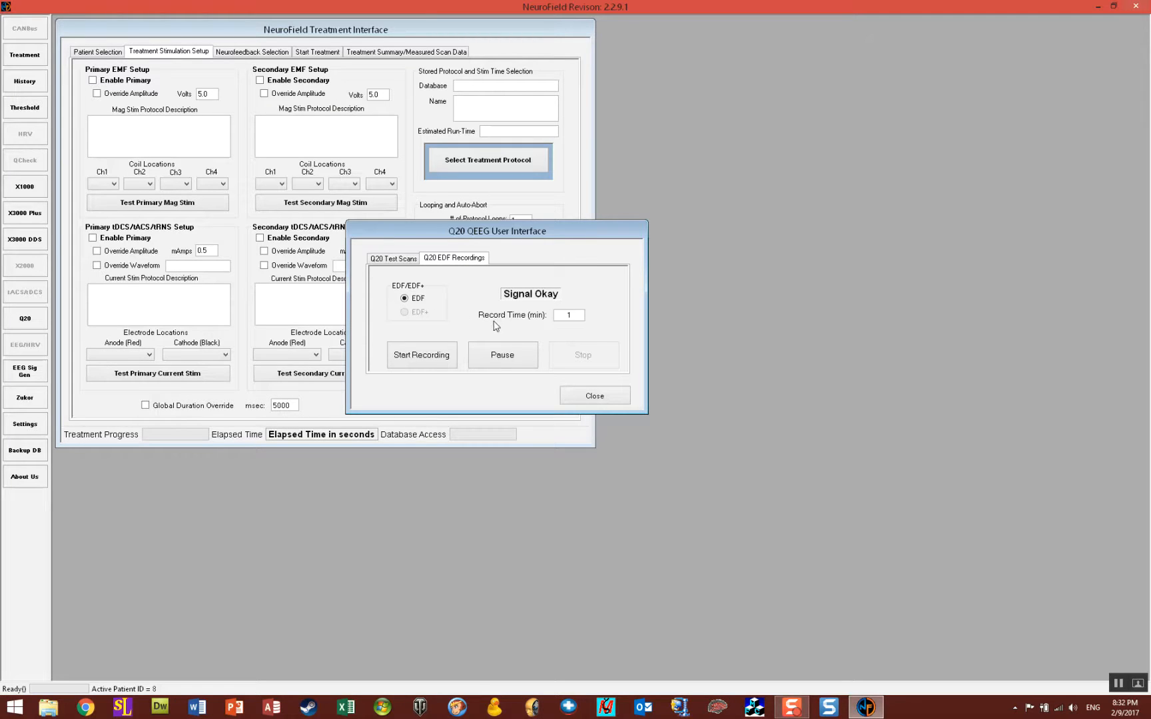
mouse_move(549, 323)
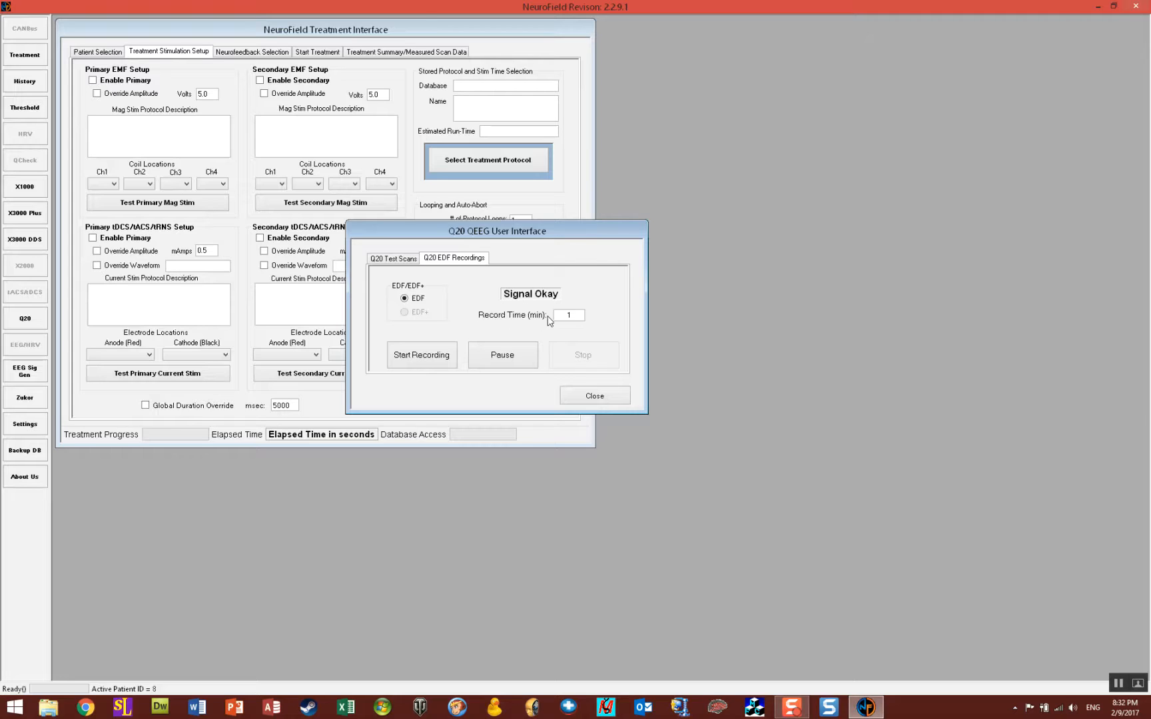
left_click(568, 315)
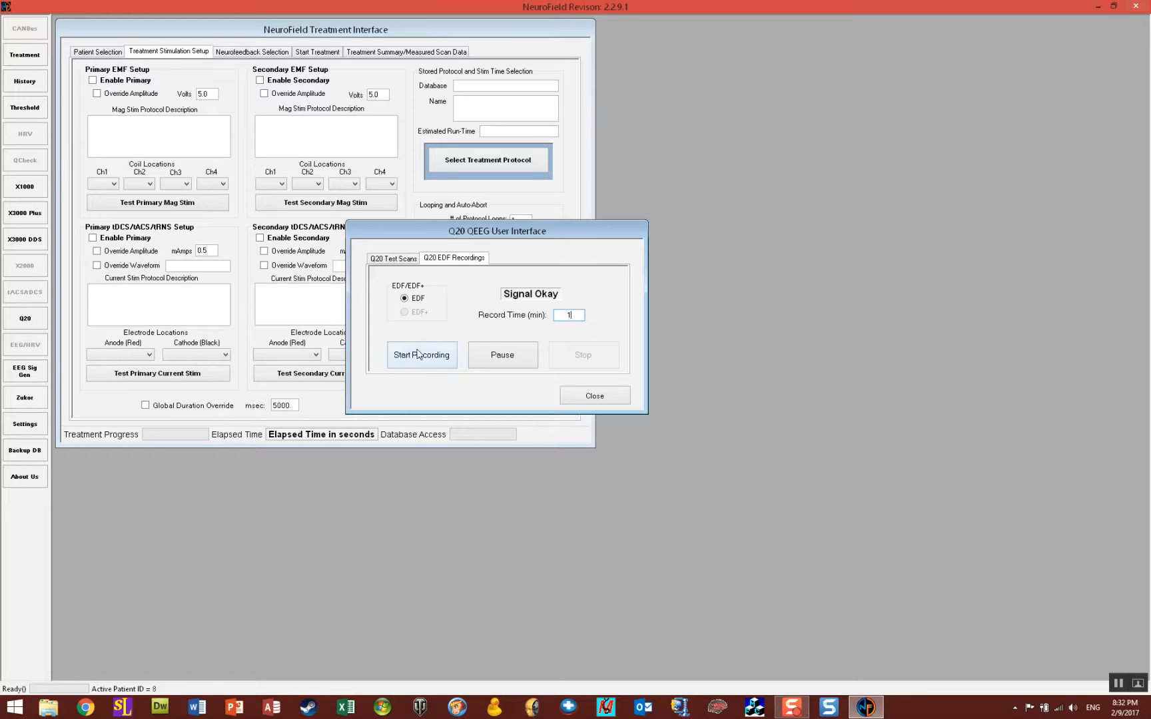
Run the EDF recording, viewing Z-Score ZAP data then real-time uVrms levels.
left_click(422, 355)
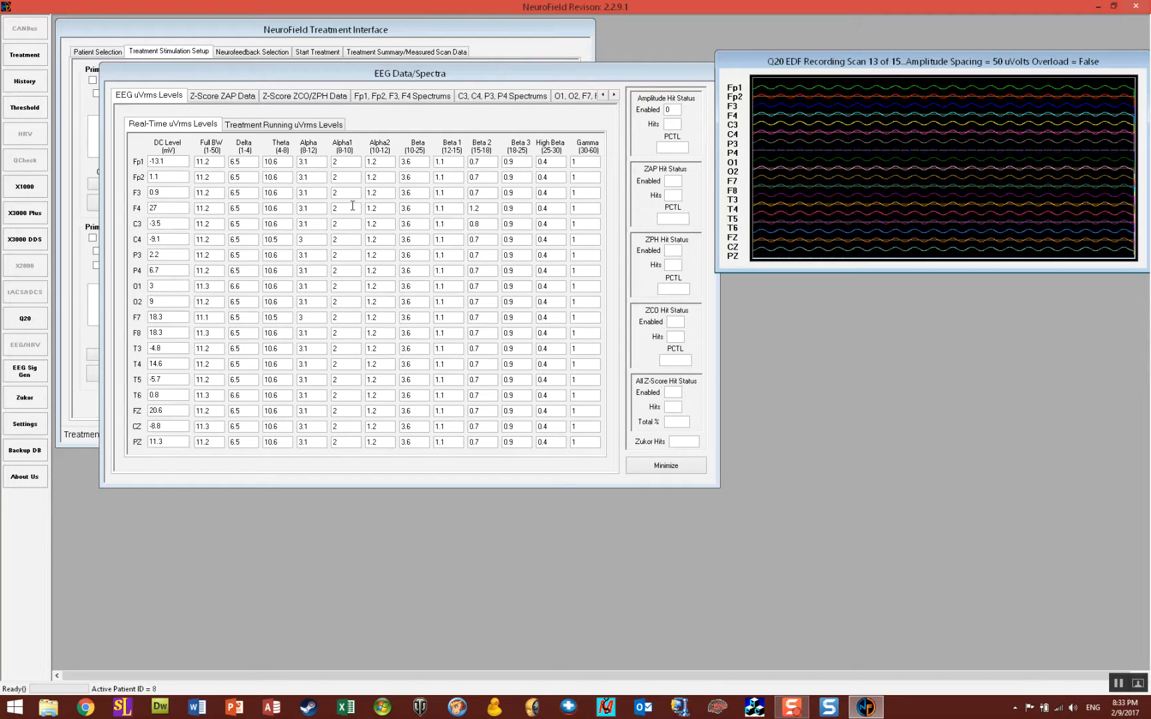
left_click(223, 96)
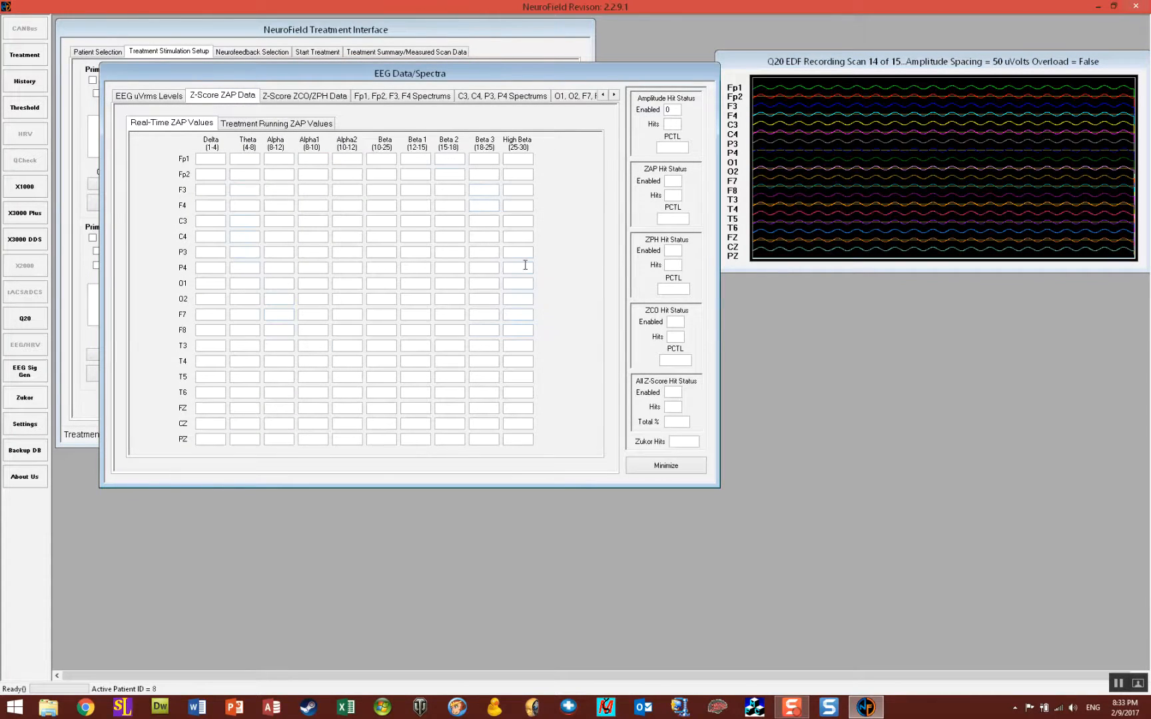
left_click(148, 95)
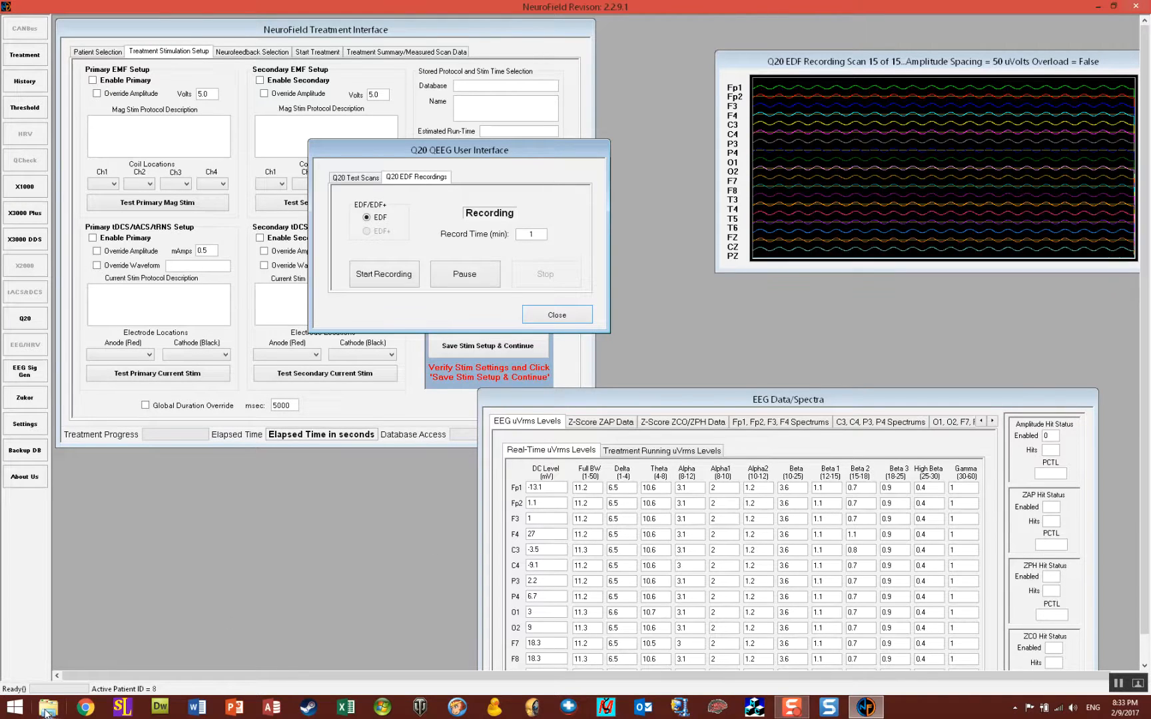
Browse NeuroField64 > NeuroFieldData > PatientData > PID00008Data and select the EDF file.
left_click(49, 708)
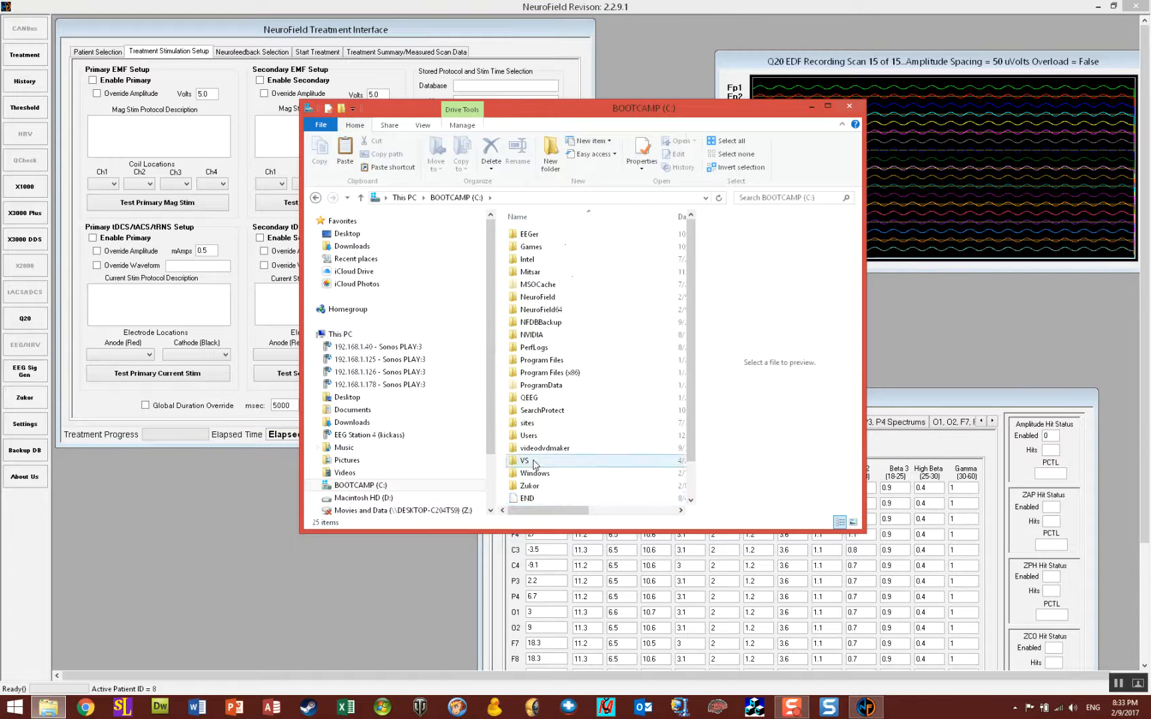
left_click(539, 309)
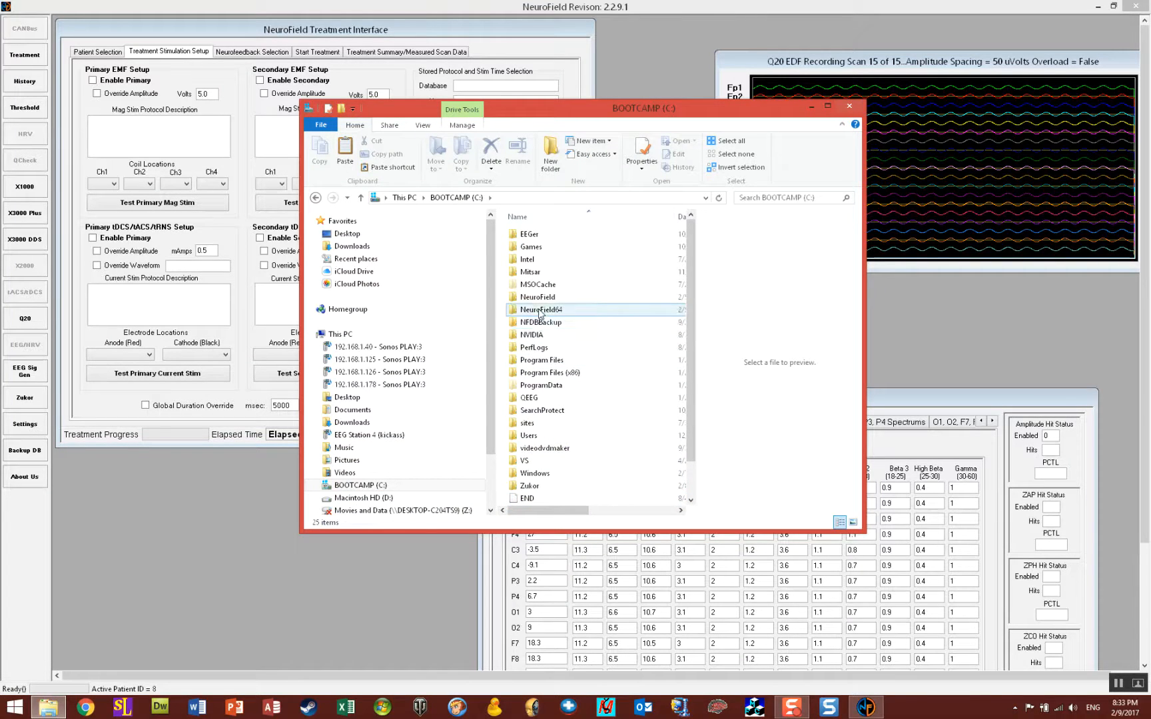
double_click(539, 309)
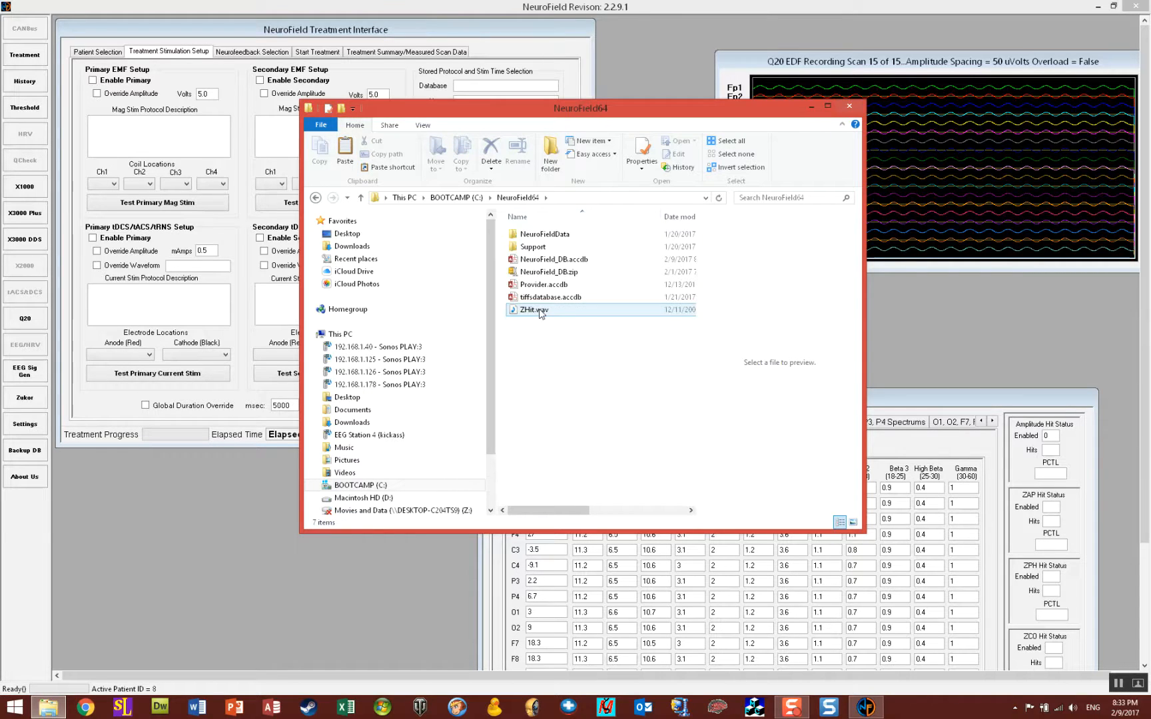
left_click(546, 233)
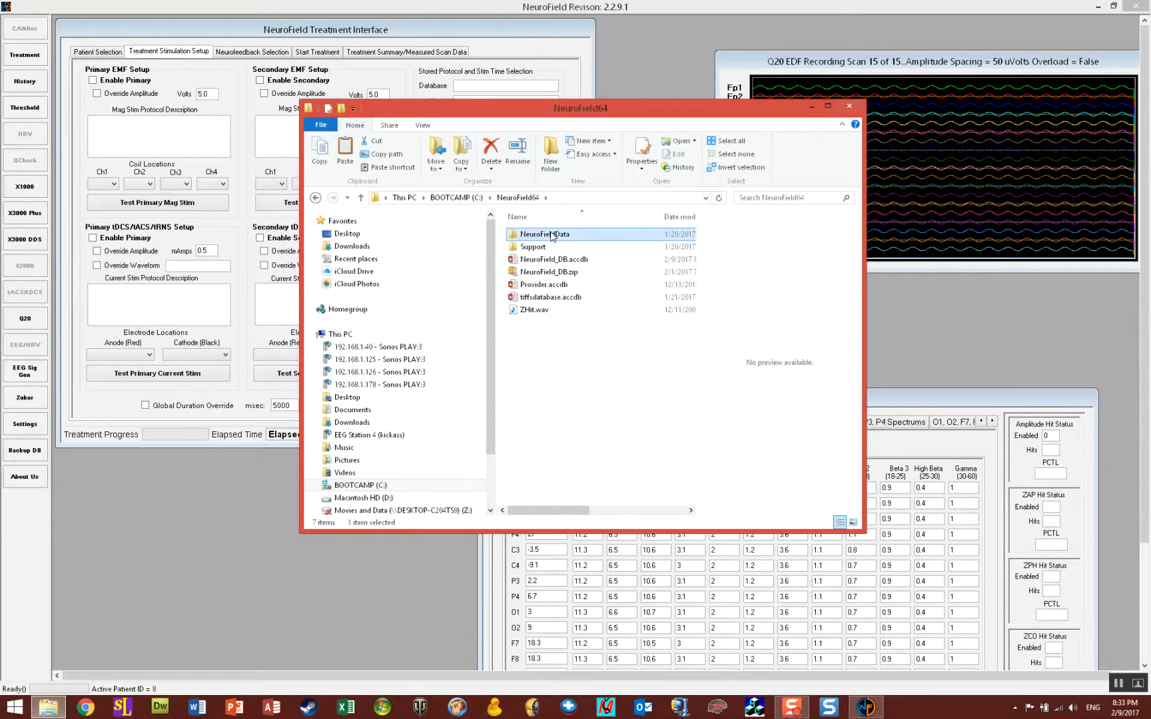
double_click(543, 233)
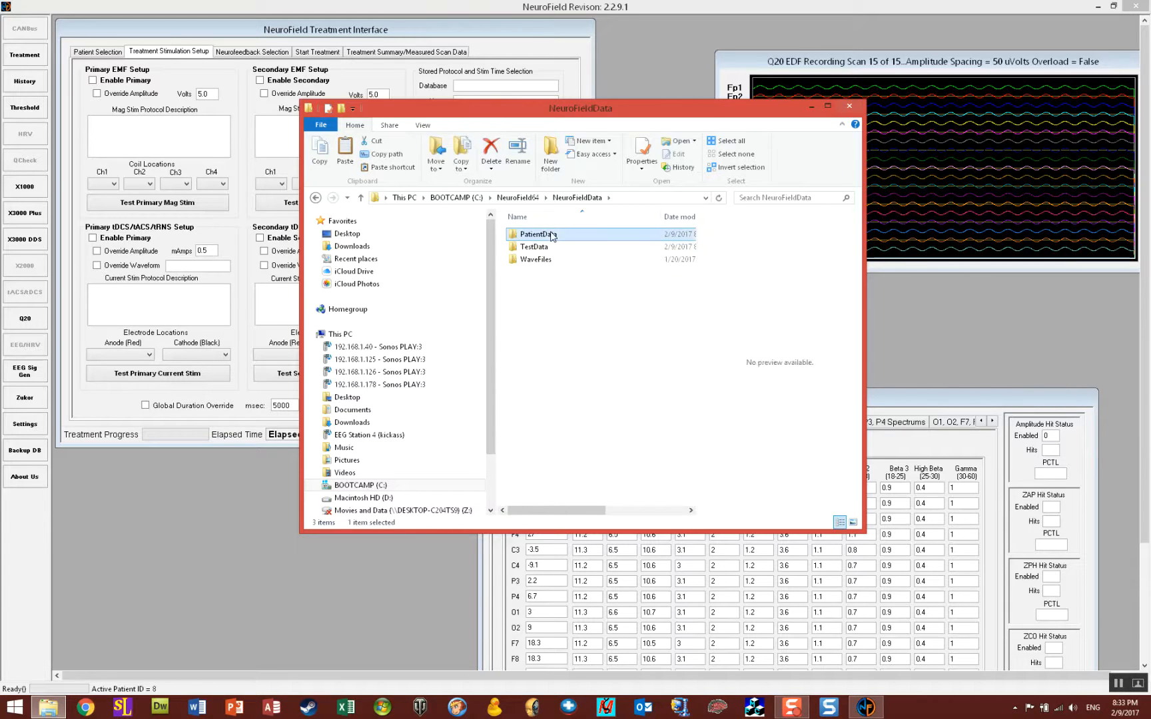
double_click(535, 233)
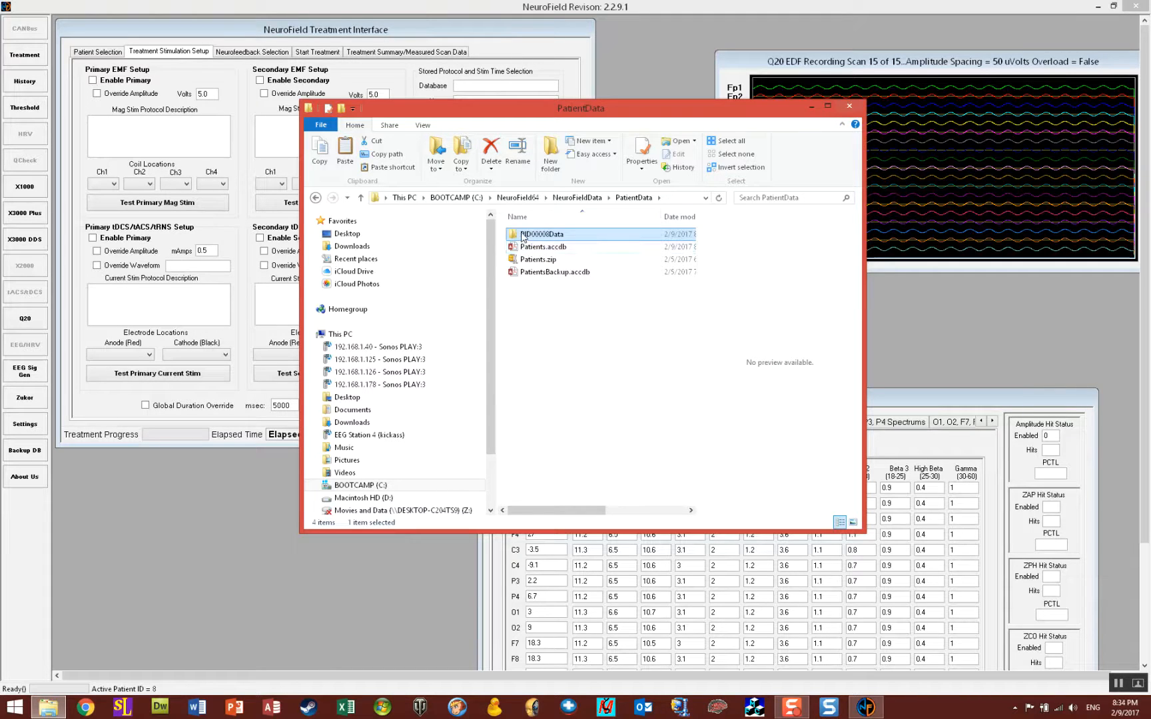
double_click(539, 233)
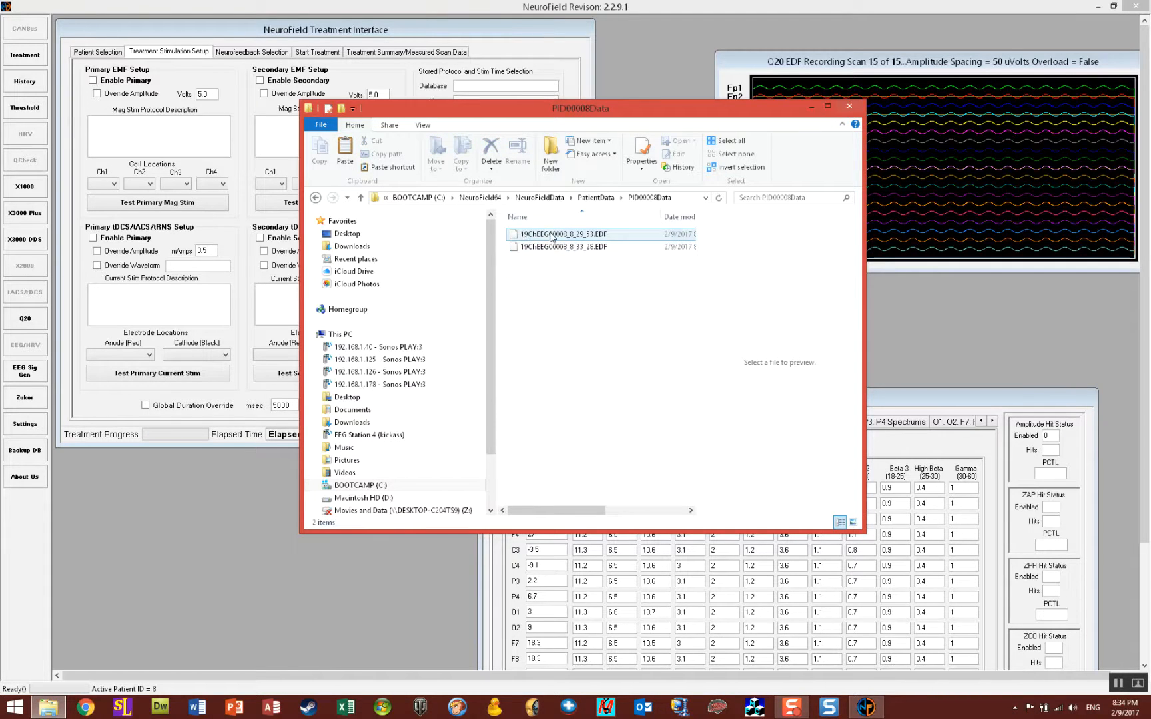
left_click(566, 233)
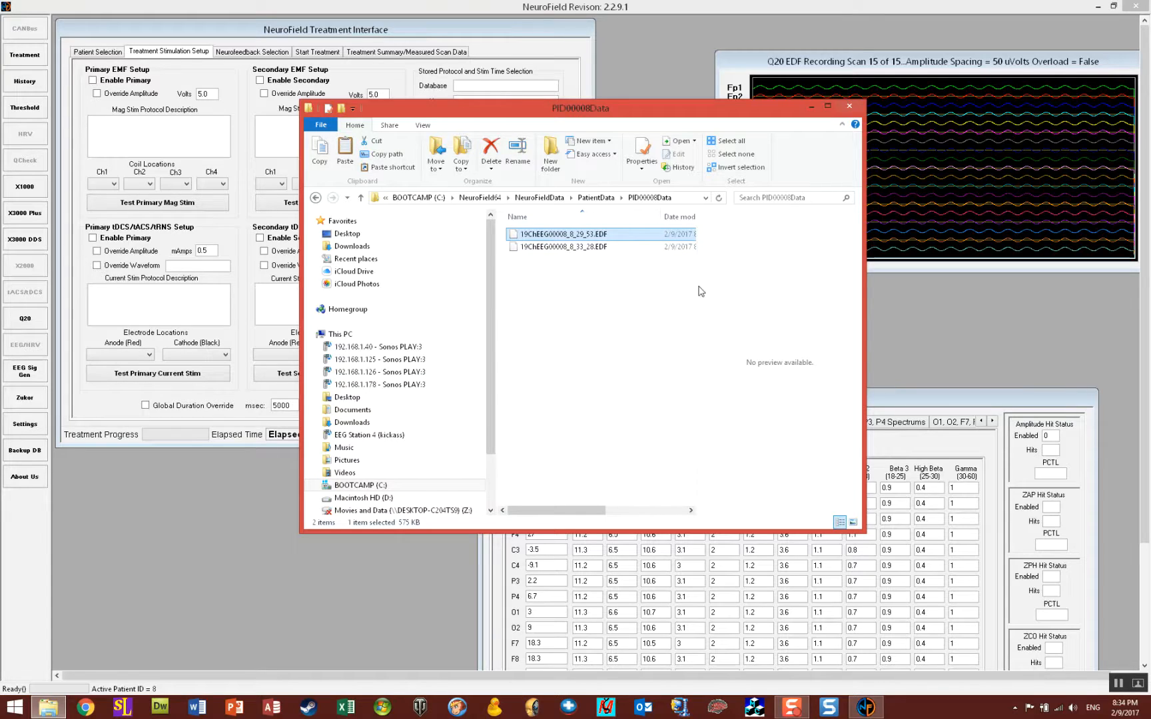
mouse_move(682, 313)
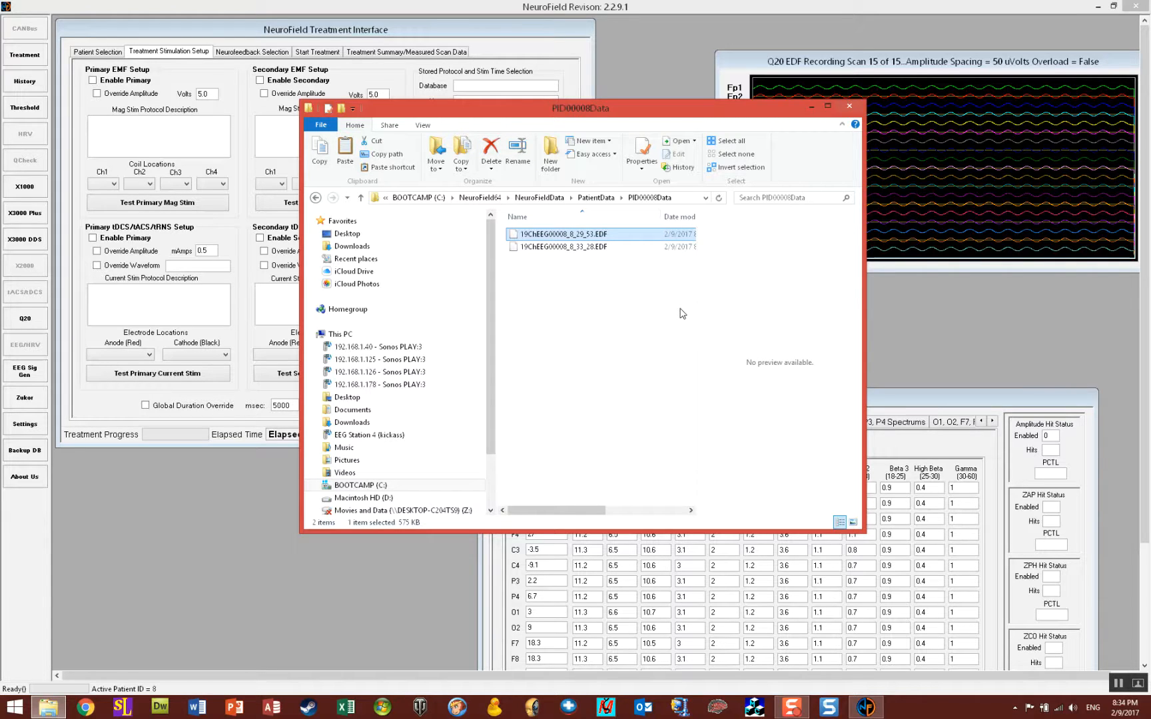